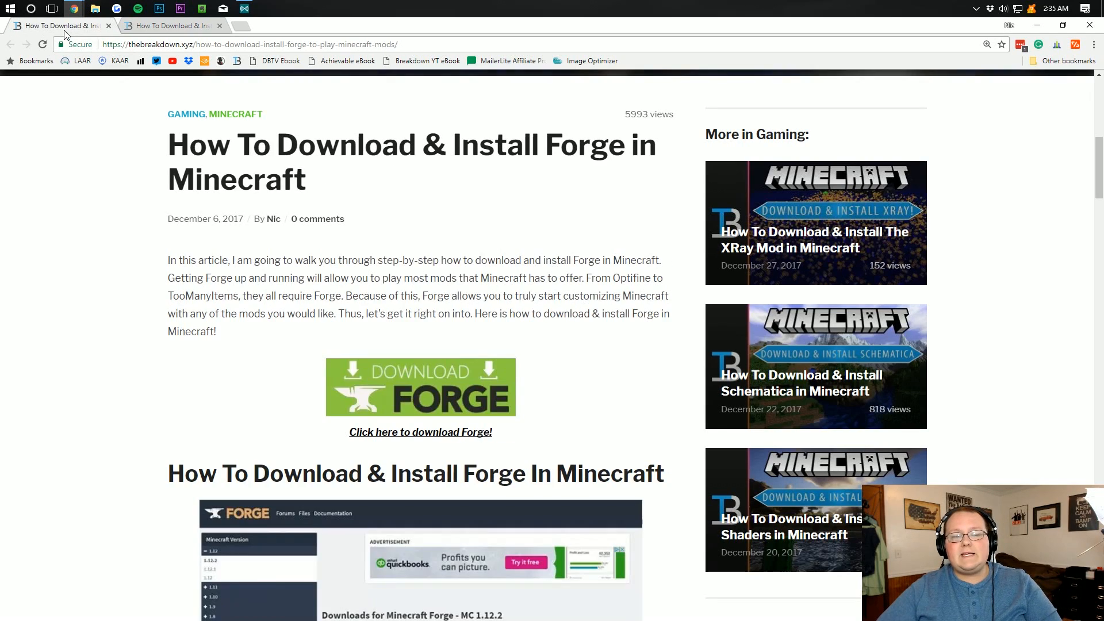
mouse_move(51, 35)
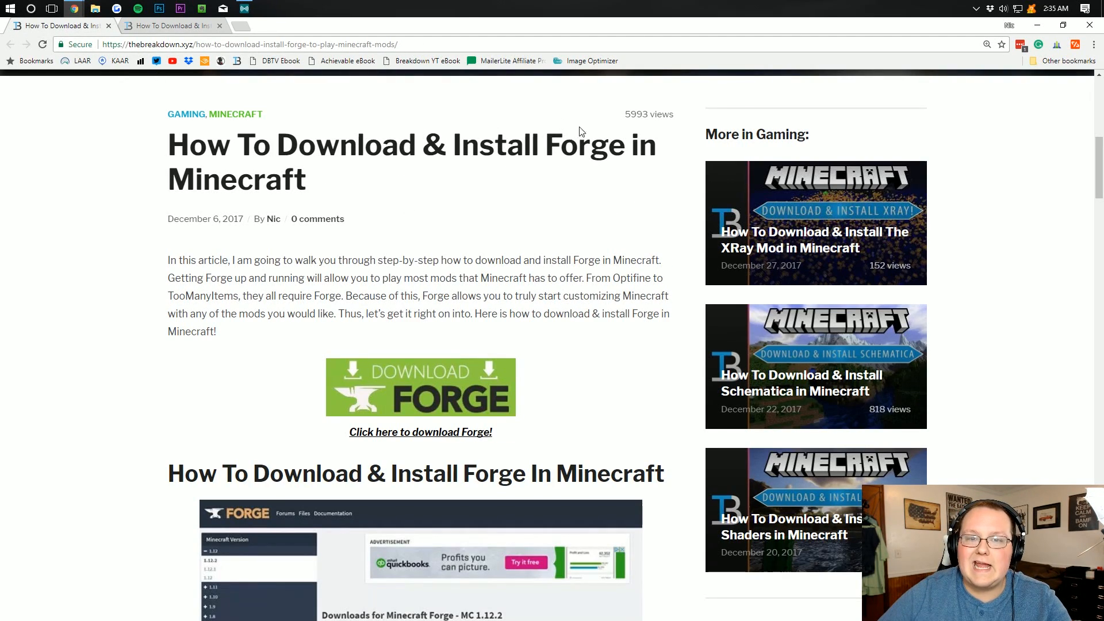
mouse_move(497, 173)
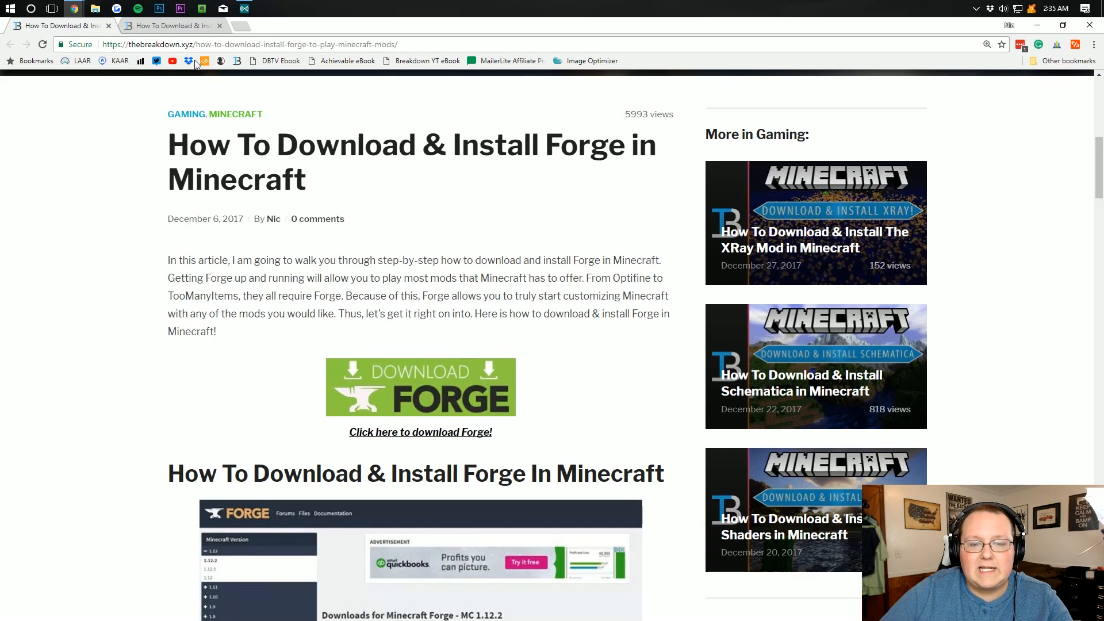
mouse_move(384, 214)
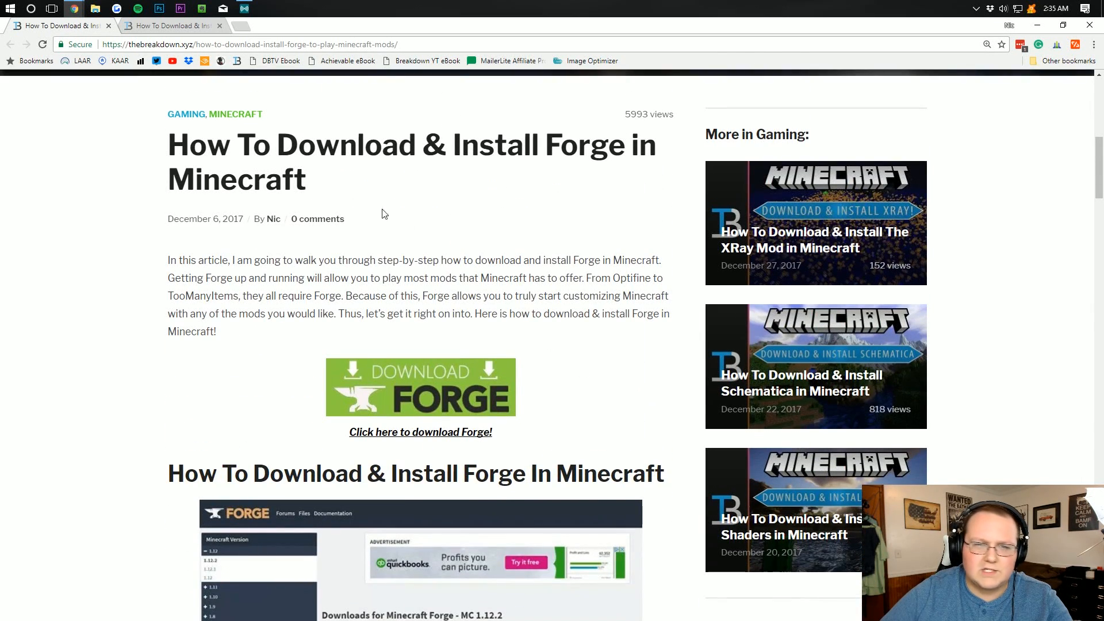
mouse_move(204, 257)
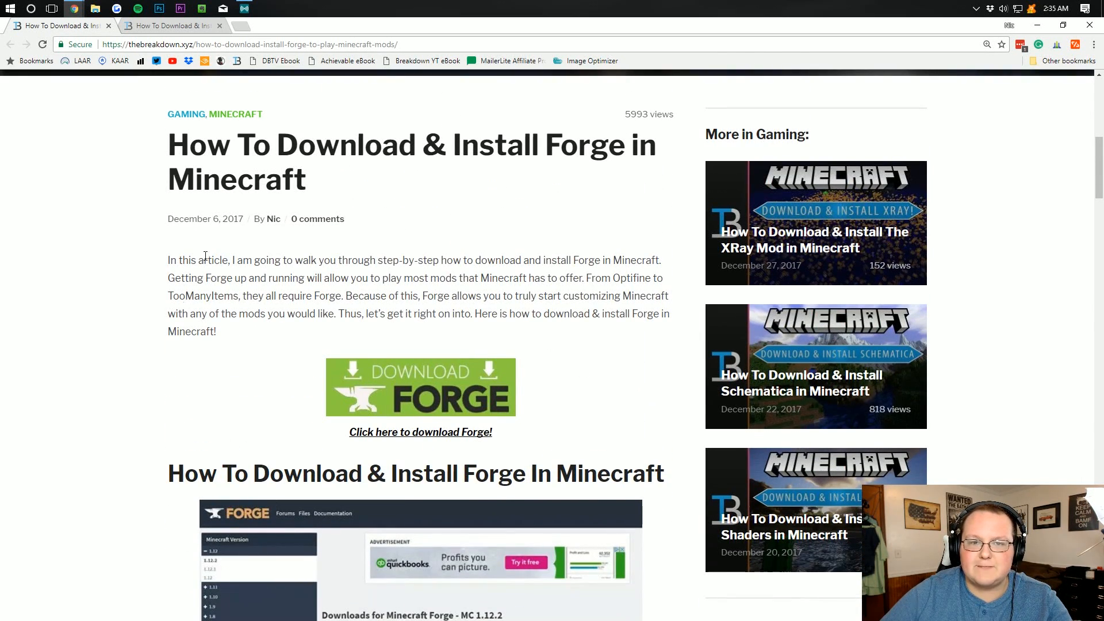
Follow the Download Forge link to the Forge 1.12.2 downloads page
click(421, 431)
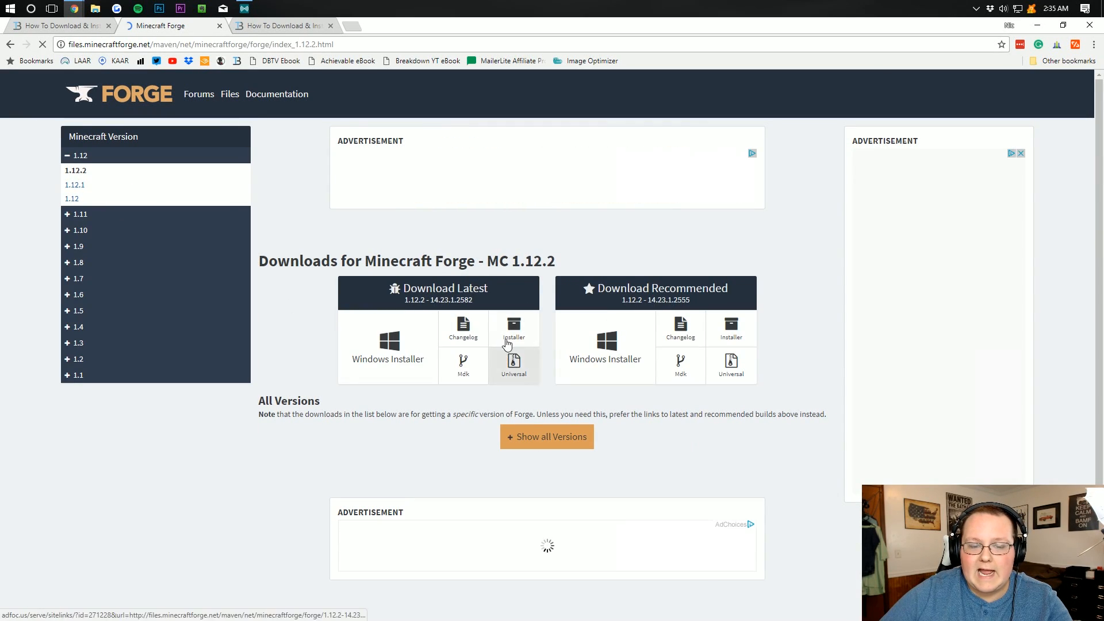
Download the latest Forge 1.12.2 installer from the Download Latest section
click(513, 326)
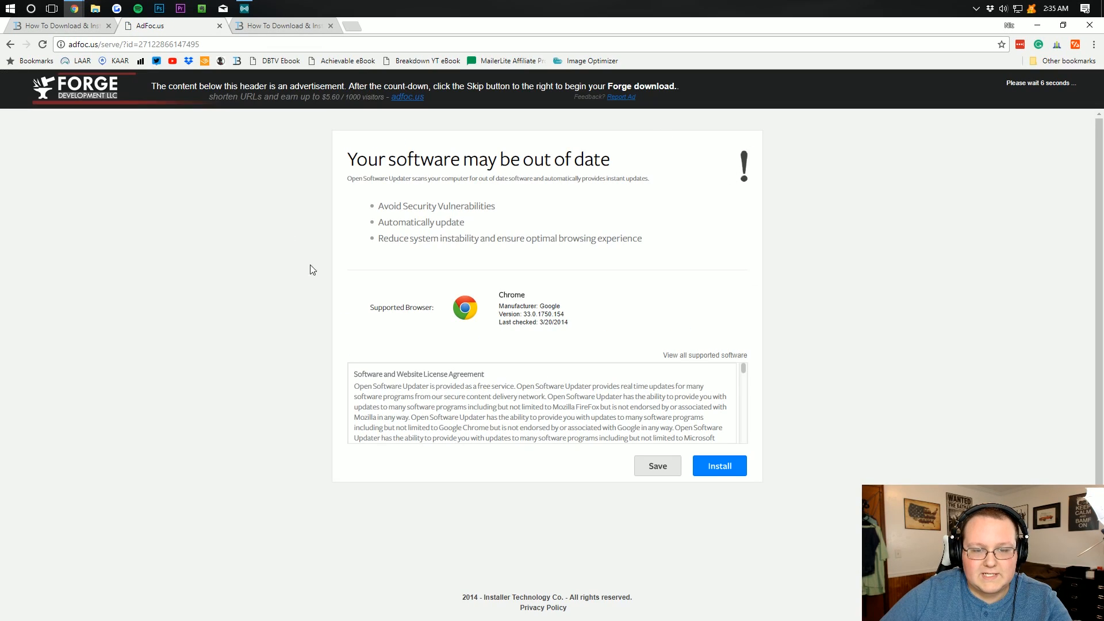
mouse_move(804, 260)
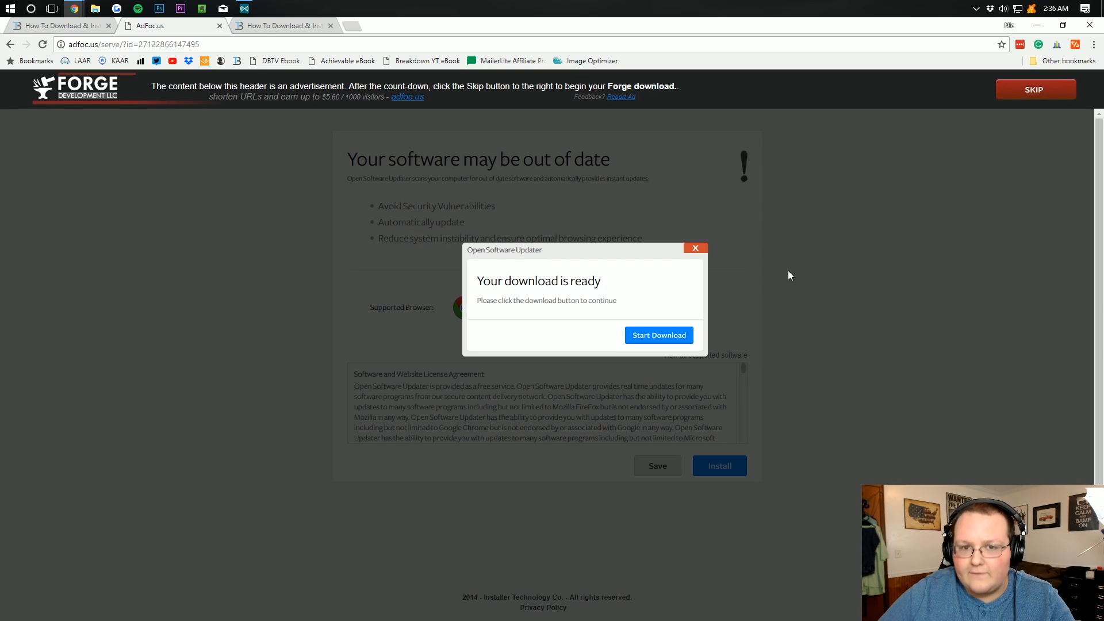
mouse_move(1035, 92)
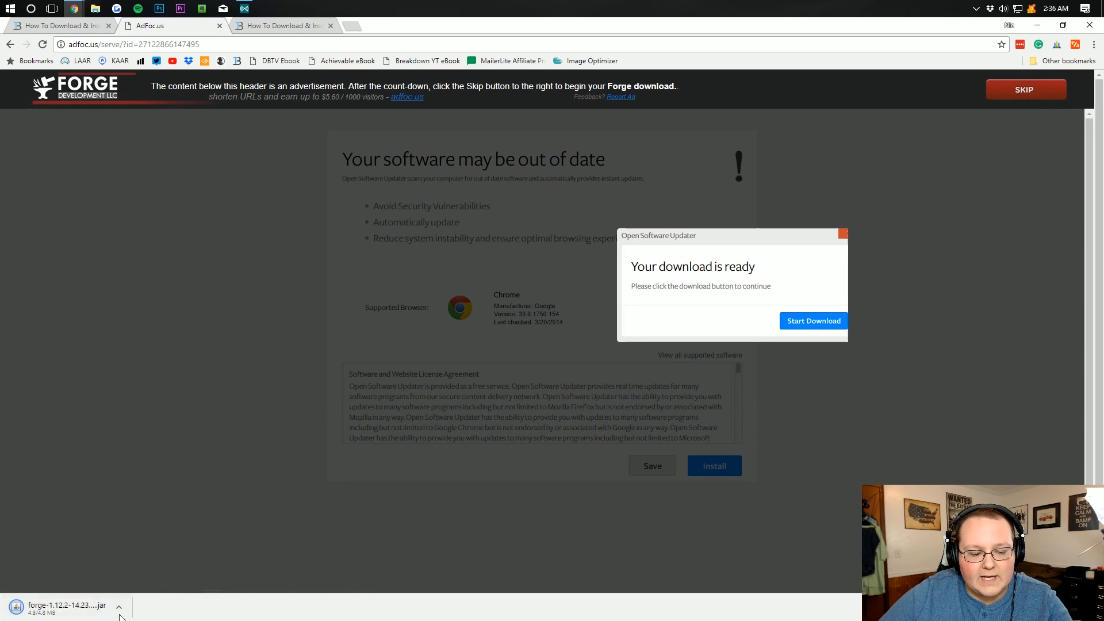
mouse_move(463, 589)
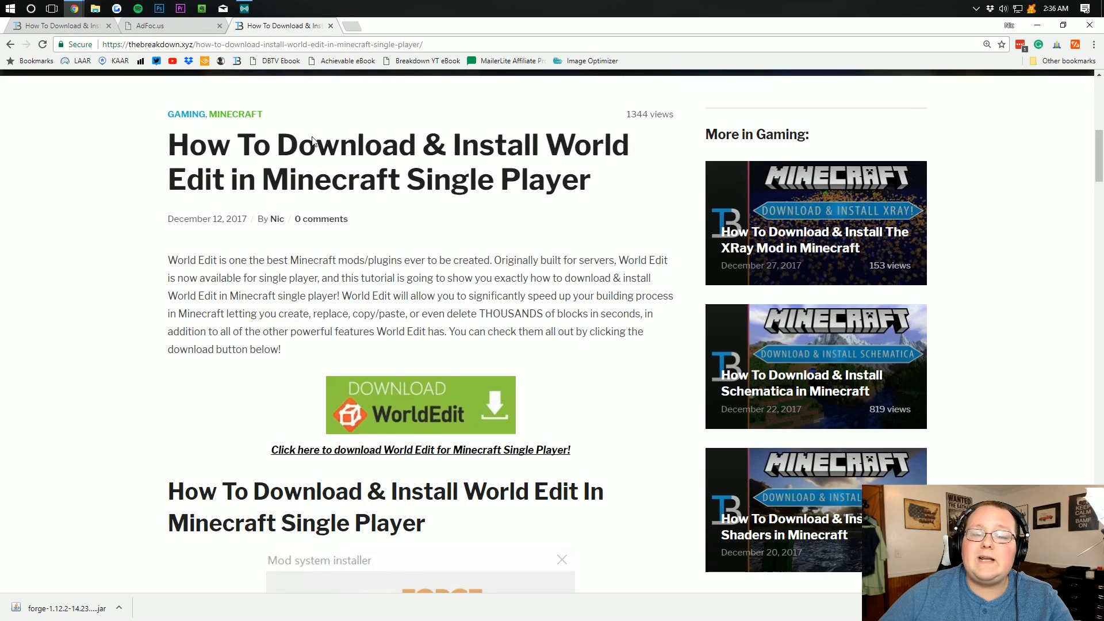
mouse_move(580, 264)
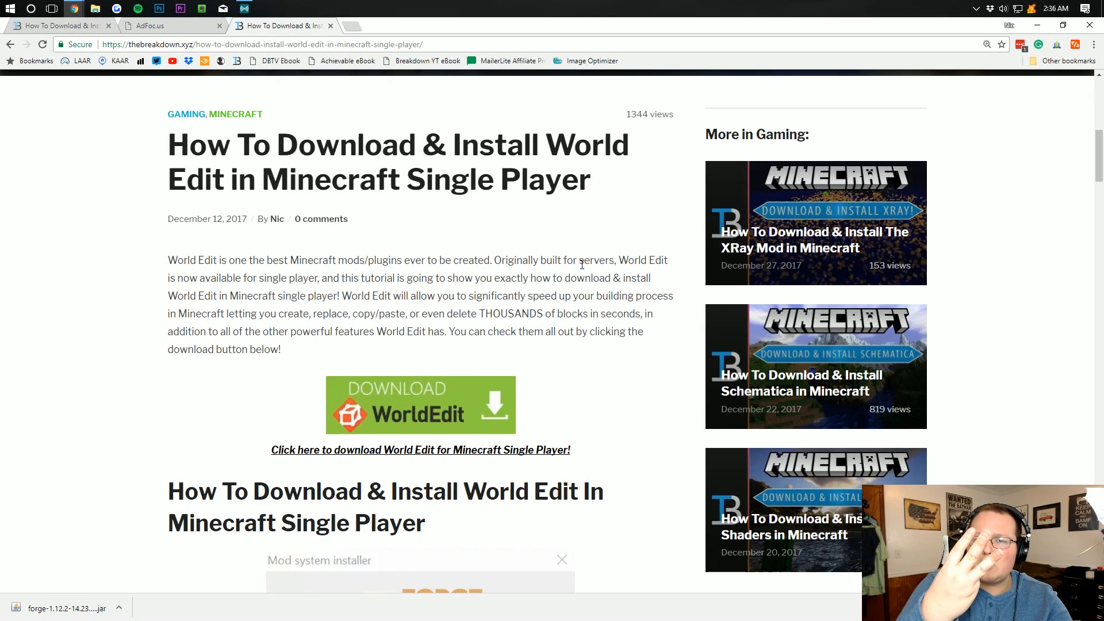
mouse_move(350, 244)
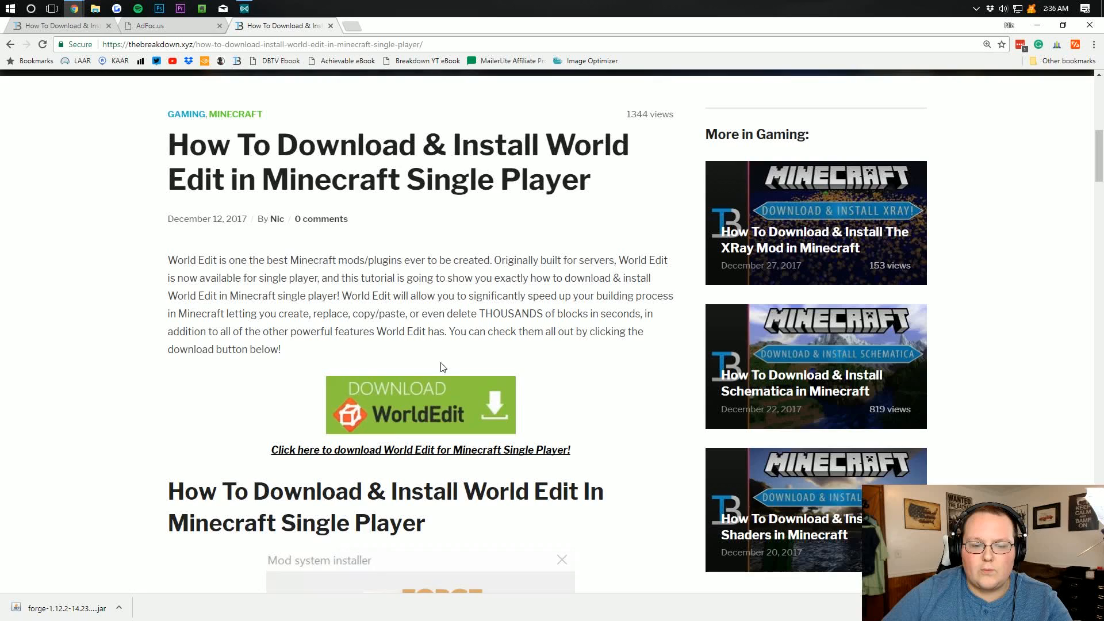
mouse_move(418, 407)
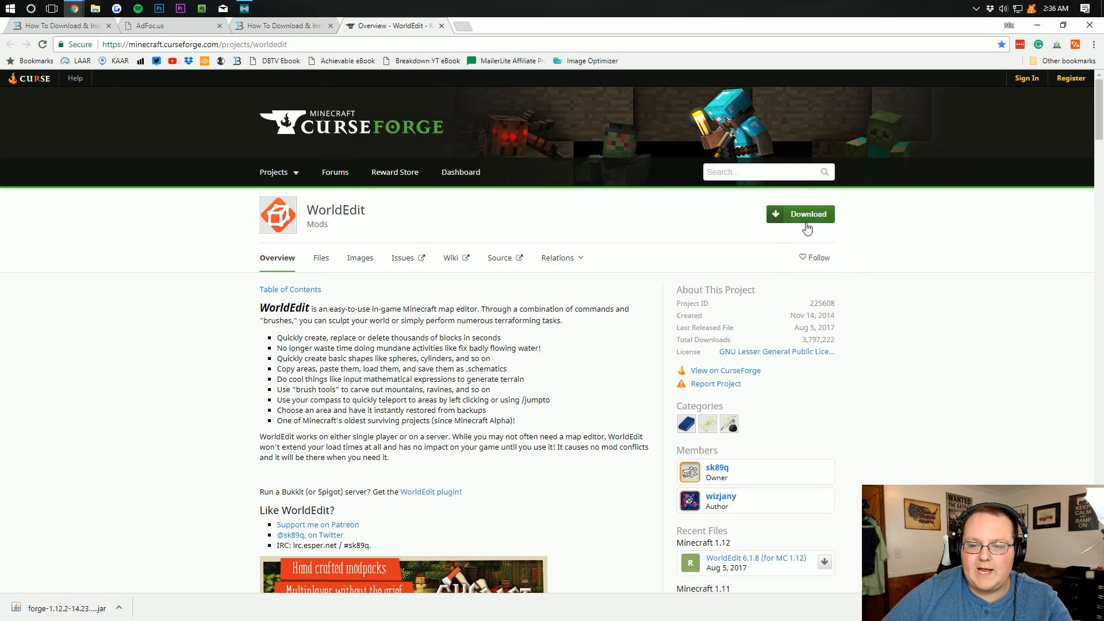
Download and keep the WorldEdit jar, then show its Files list by Minecraft version
click(800, 214)
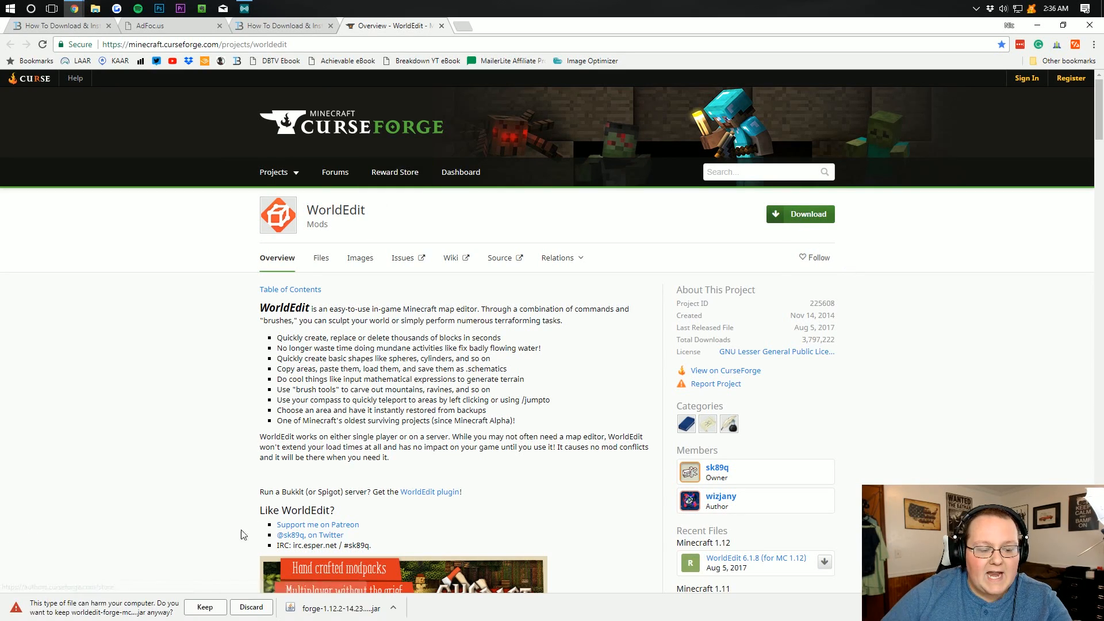
click(205, 607)
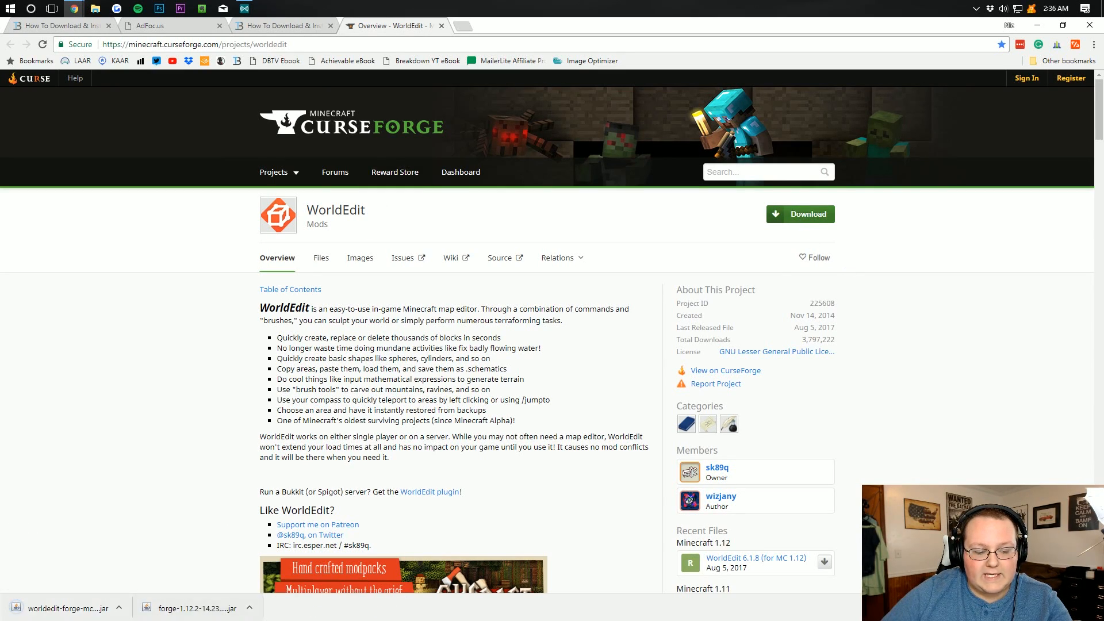
click(321, 258)
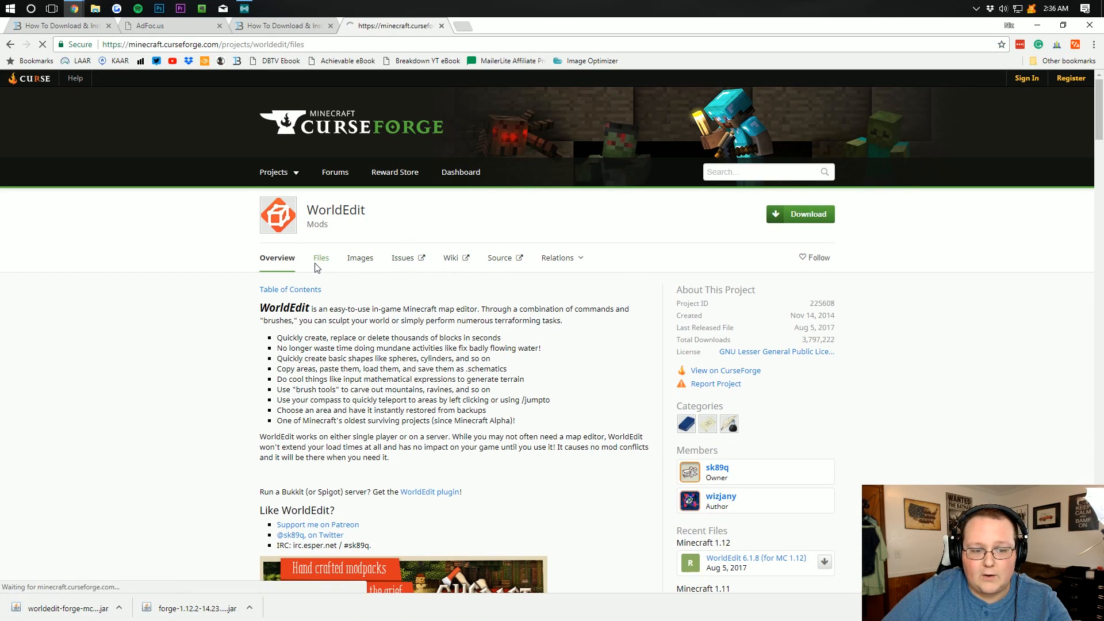
click(319, 258)
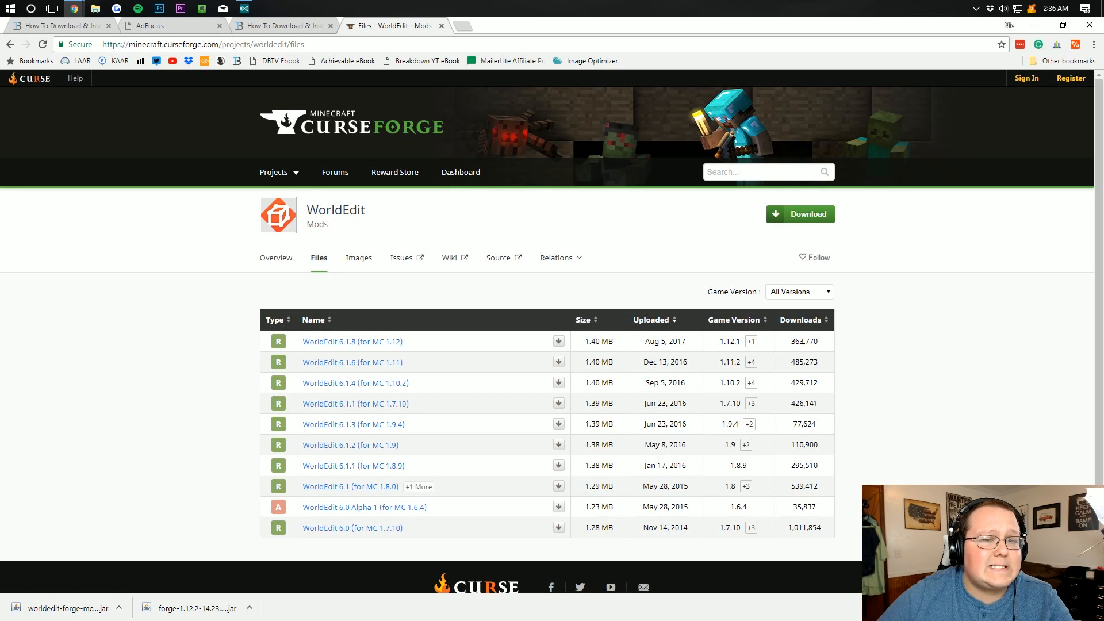
mouse_move(1034, 28)
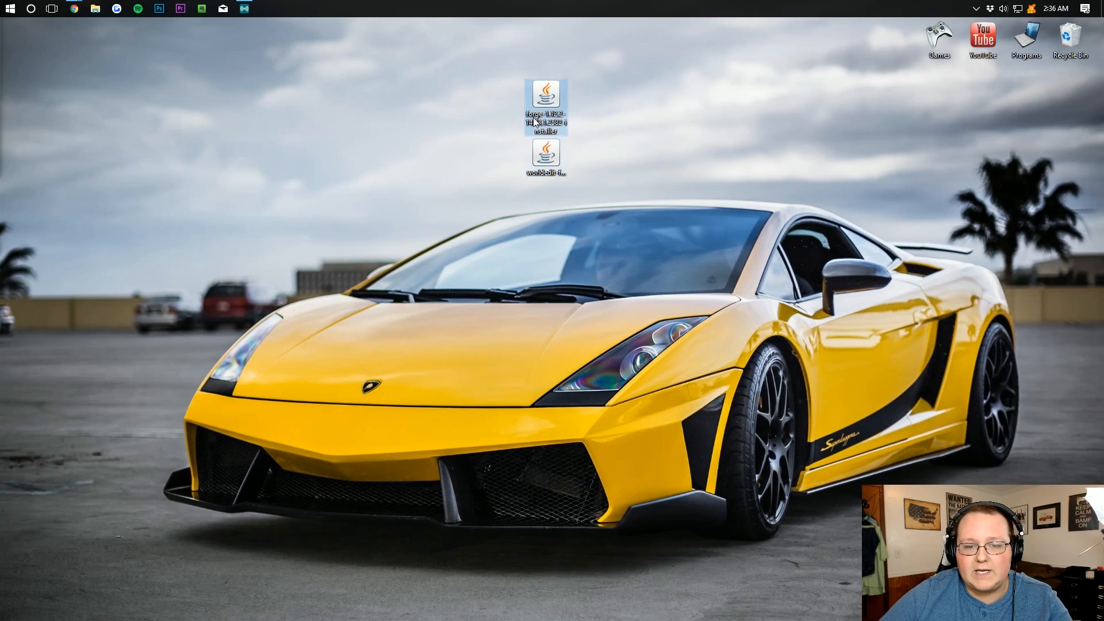
Run the Forge installer jar with Java and install the 1.12.2-14.23.1.2582 client profile
right_click(545, 94)
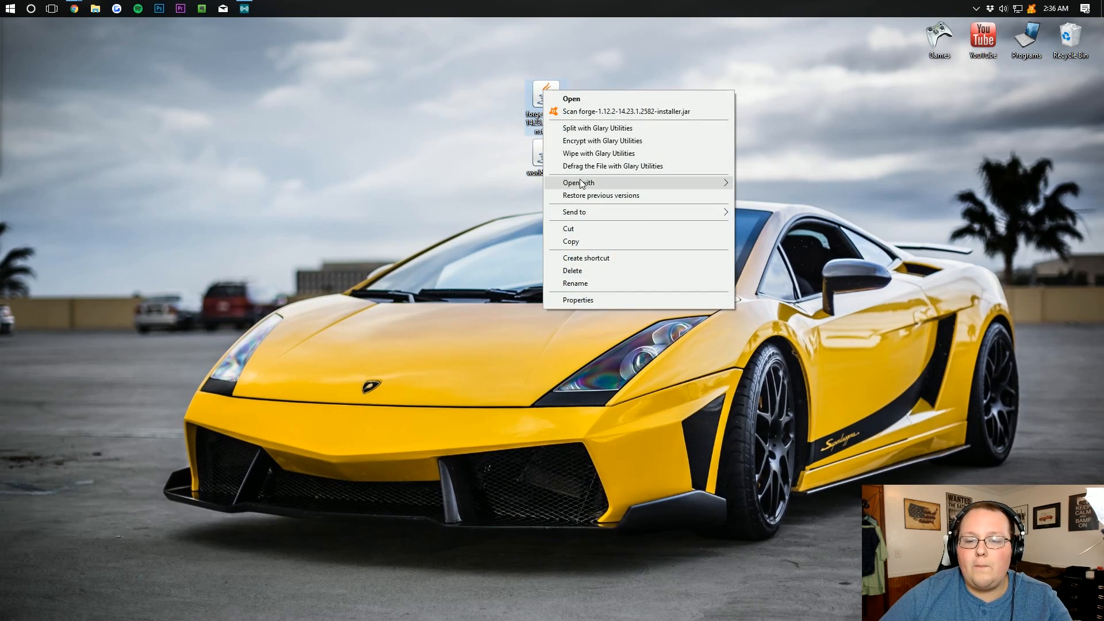
click(572, 99)
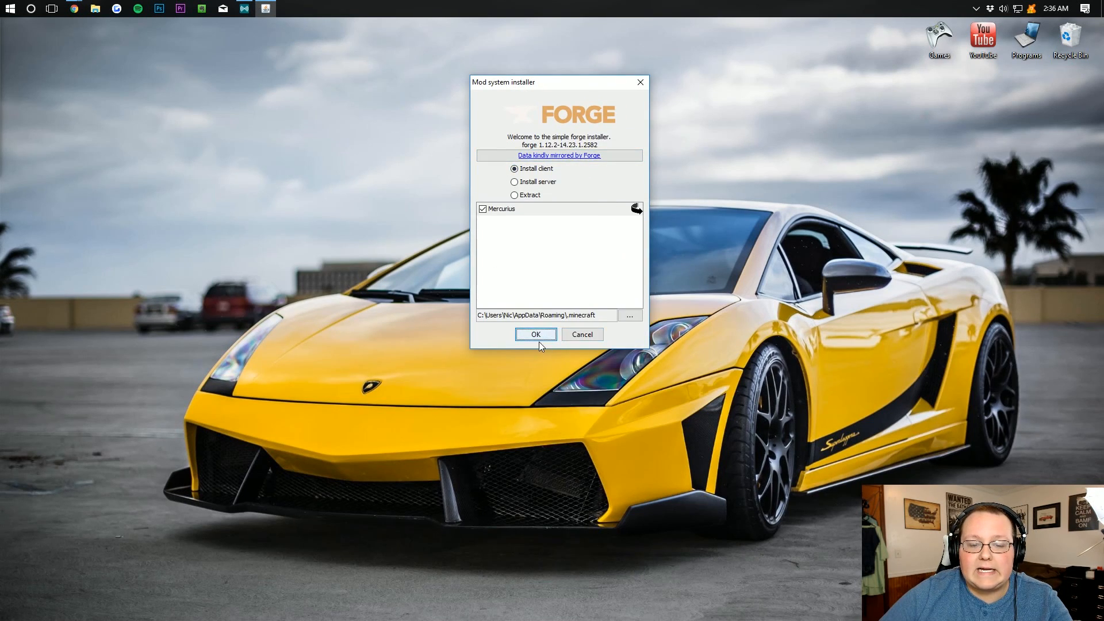
click(535, 334)
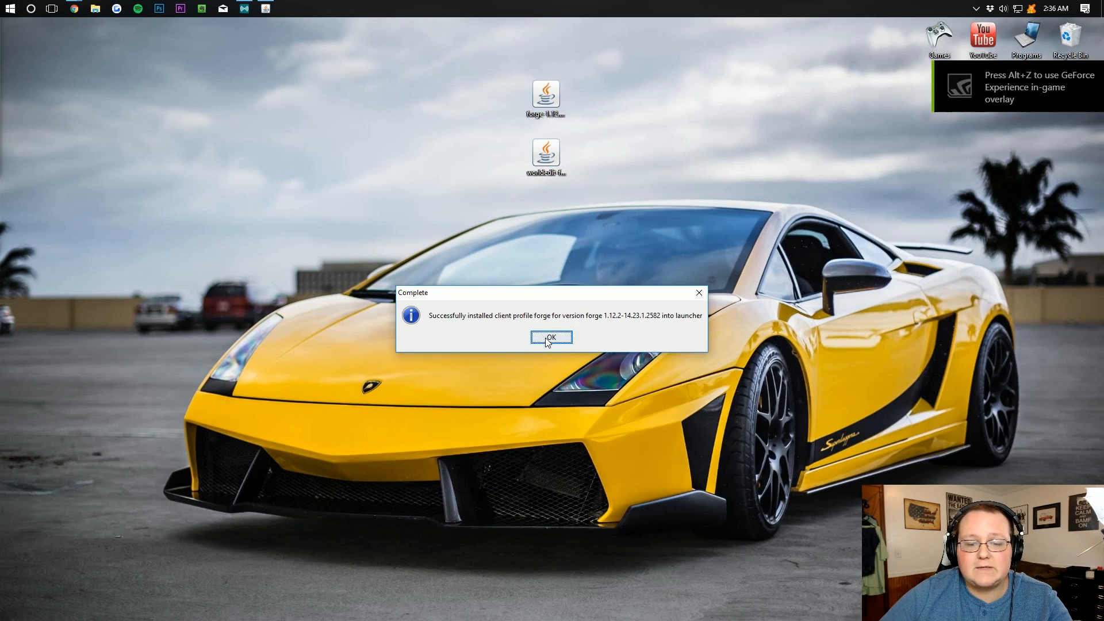
click(551, 338)
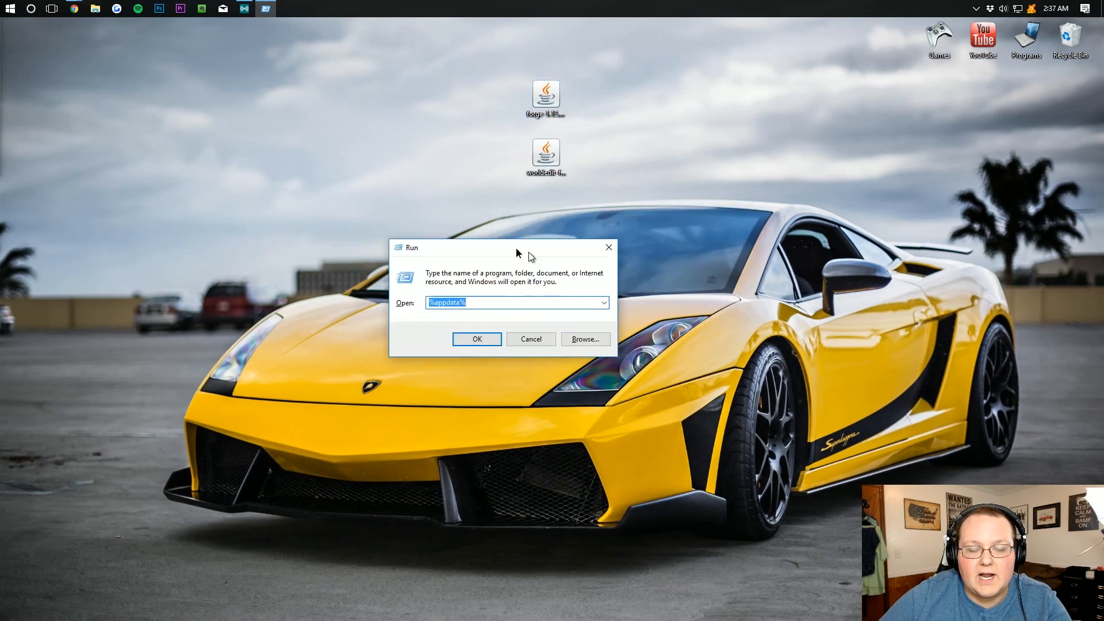
Run %appdata% to open the Roaming folder in File Explorer
drag(517, 248, 573, 75)
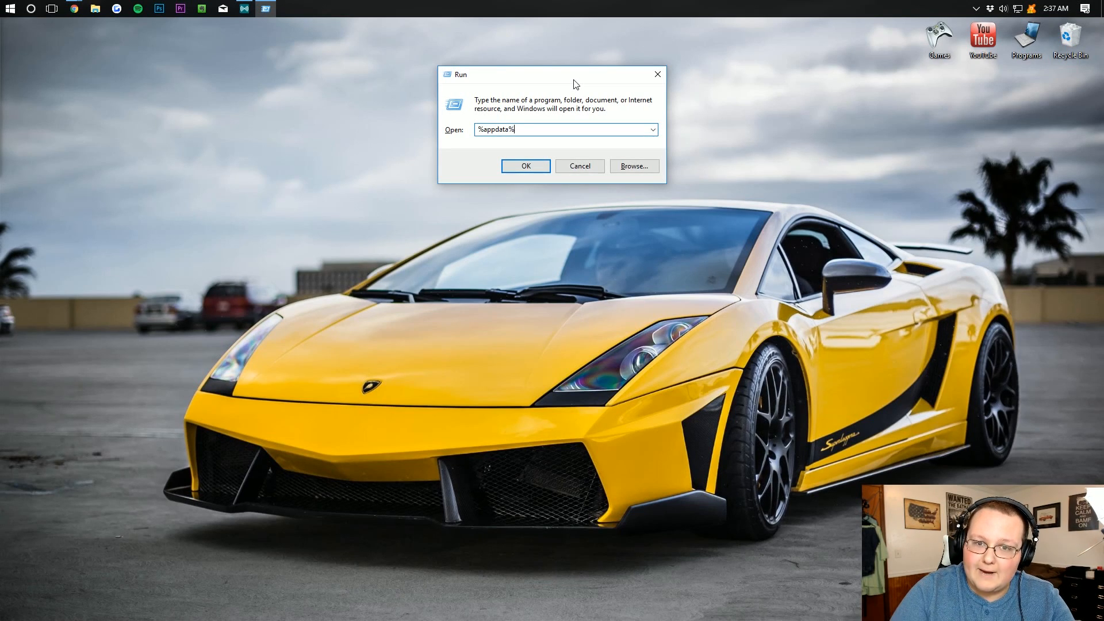
click(526, 166)
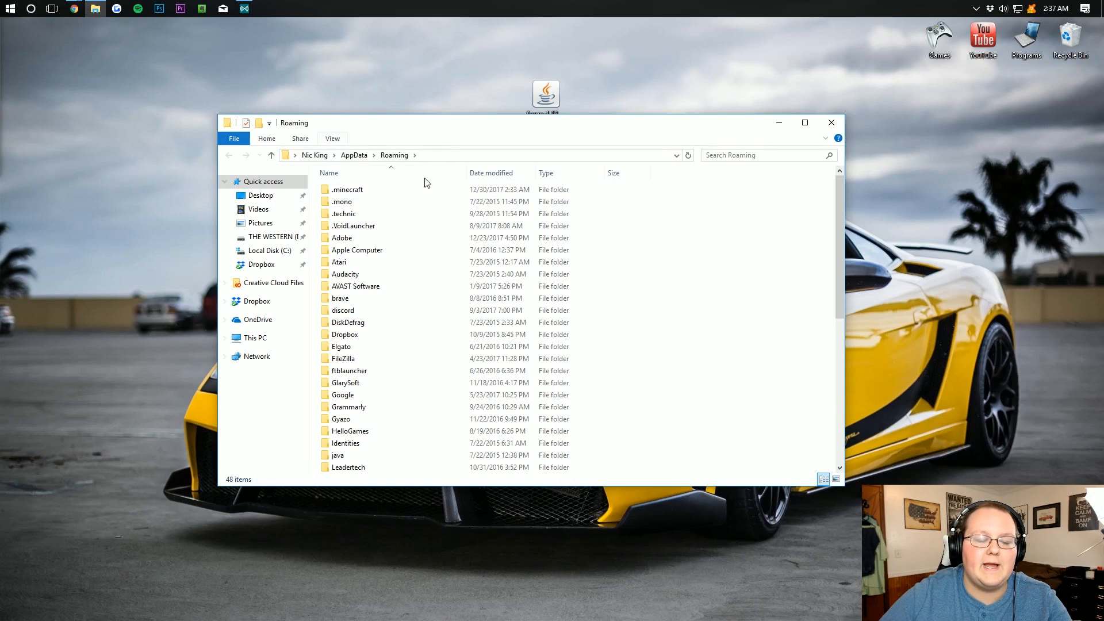
Create a new mods folder inside .minecraft and go into it
click(347, 189)
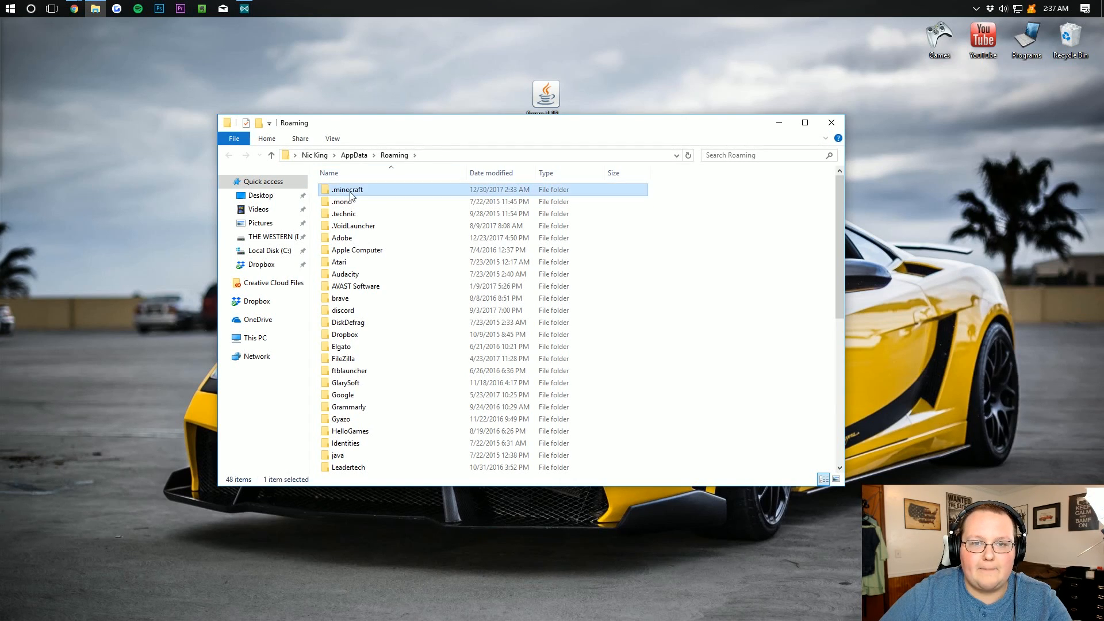
double_click(345, 189)
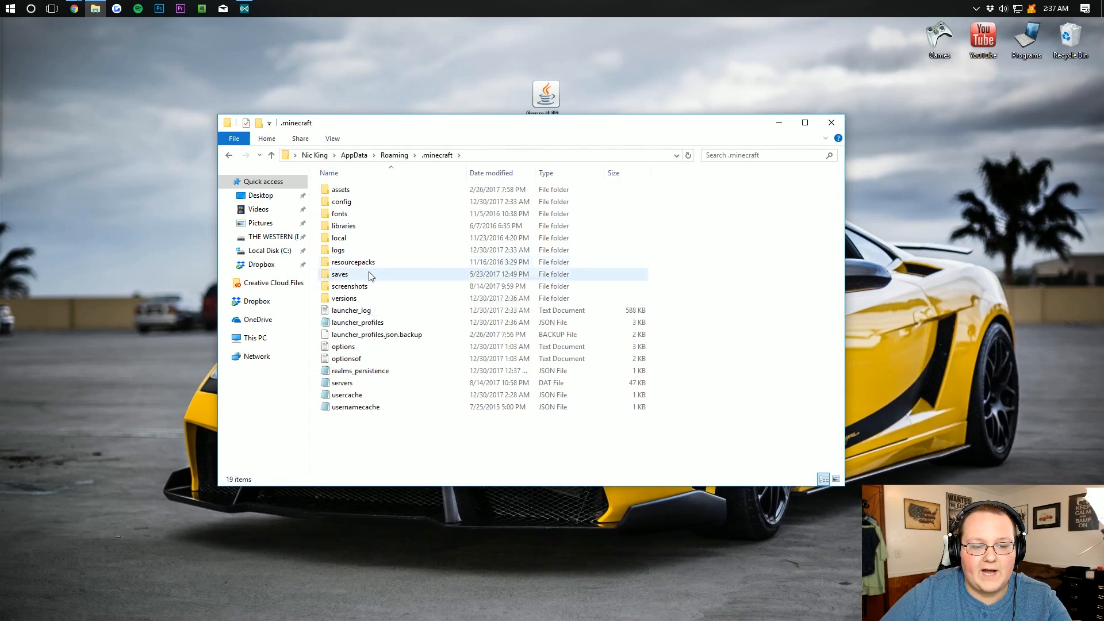
mouse_move(365, 249)
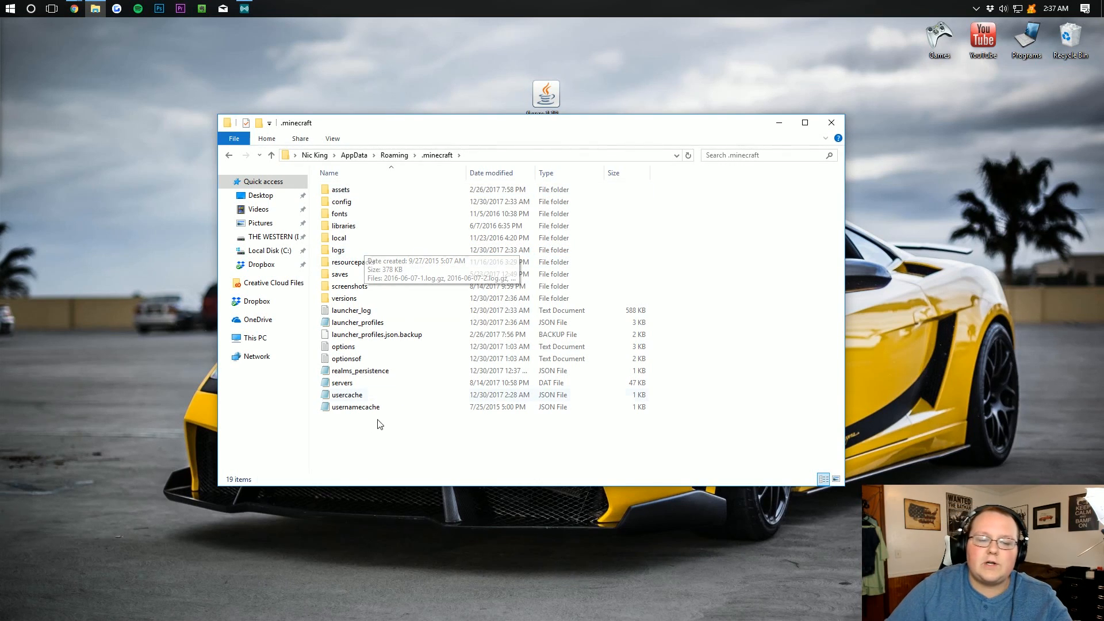
right_click(379, 423)
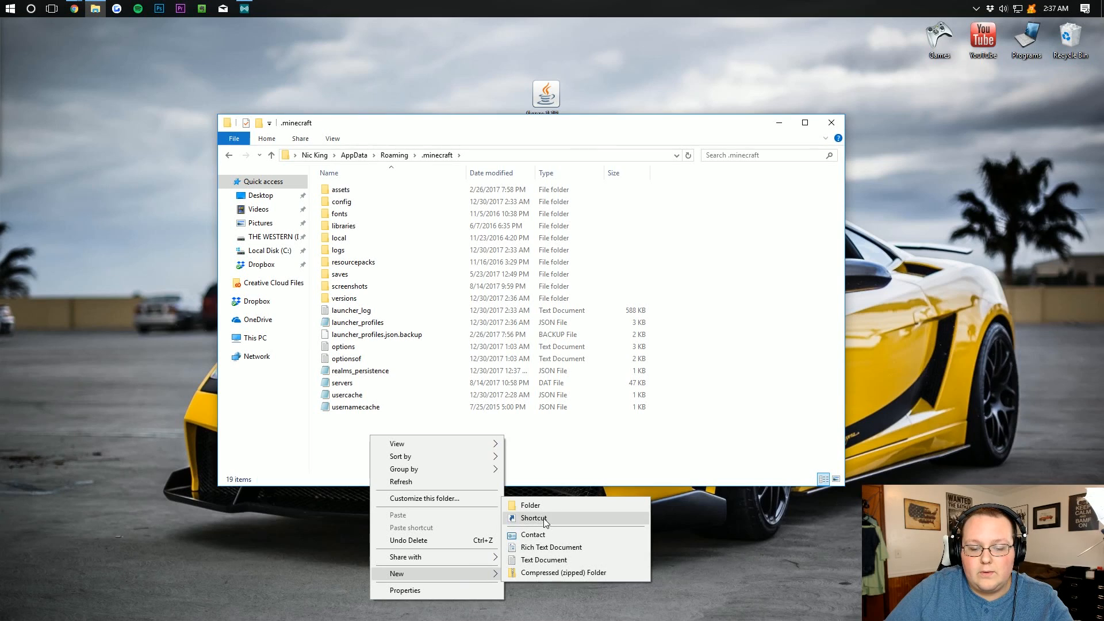
click(529, 505)
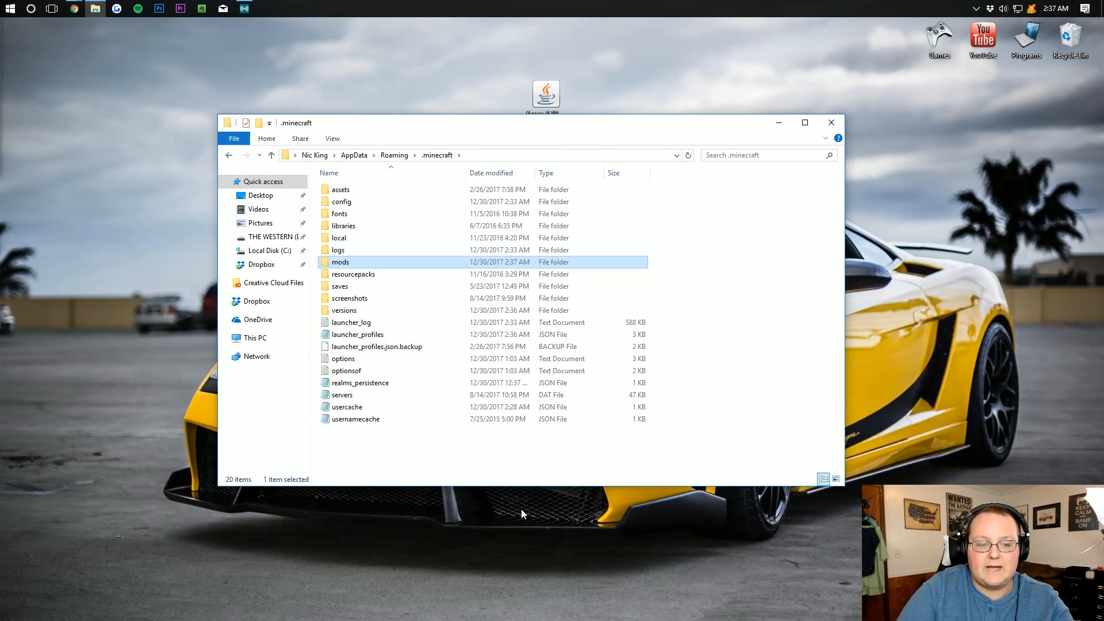
double_click(340, 262)
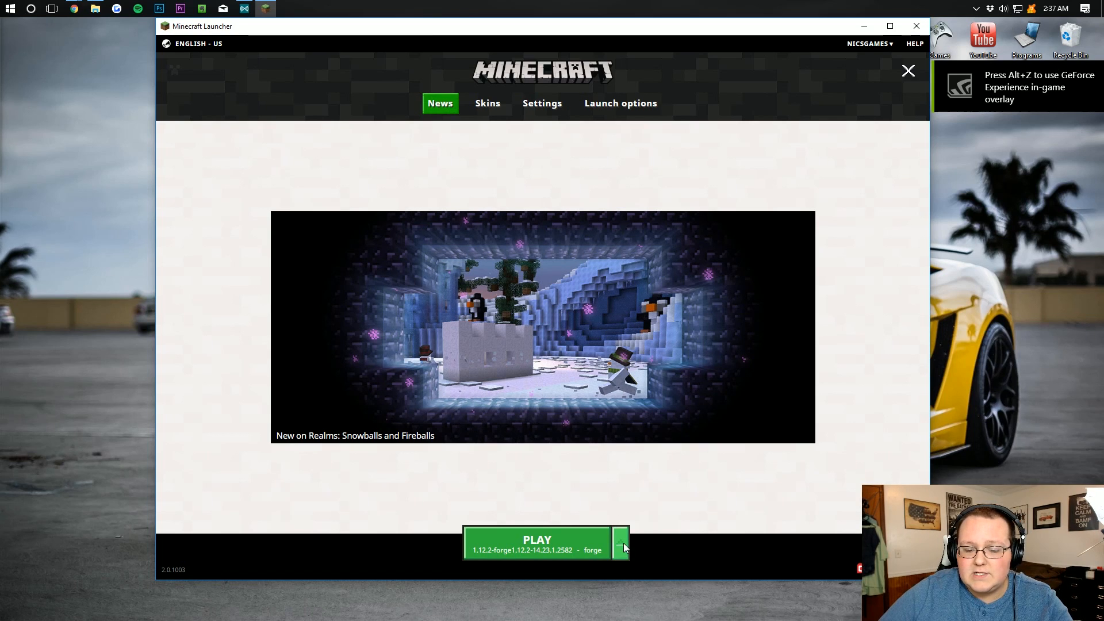
Pick the 1.12.2-forge profile as the launcher's version to play
click(619, 543)
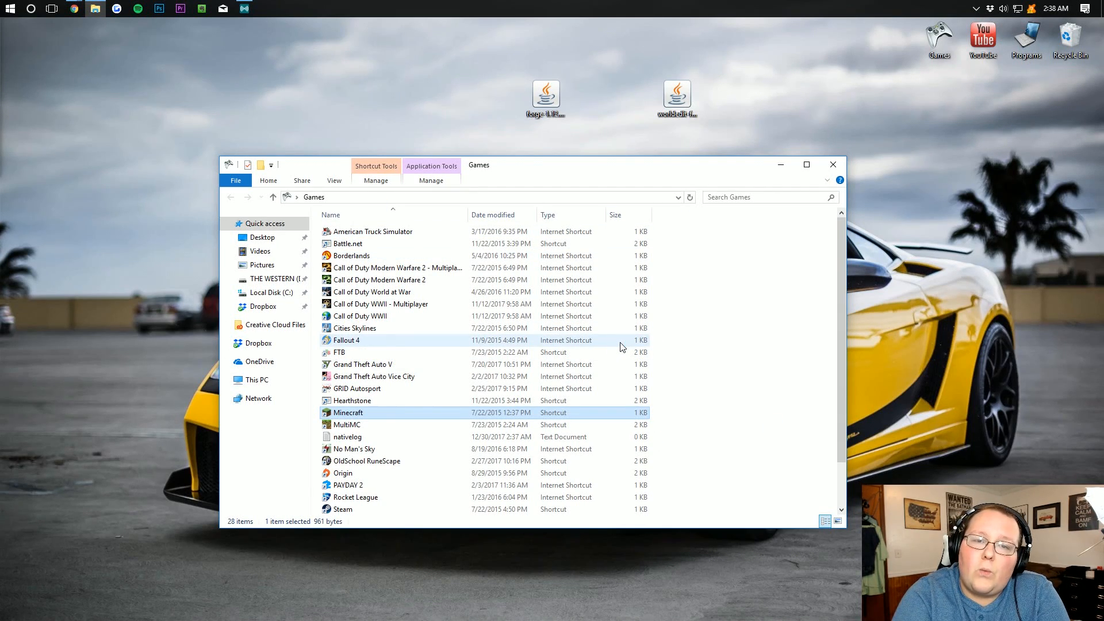
Launch Minecraft 1.12.2 Forge from the Games folder shortcut
double_click(347, 412)
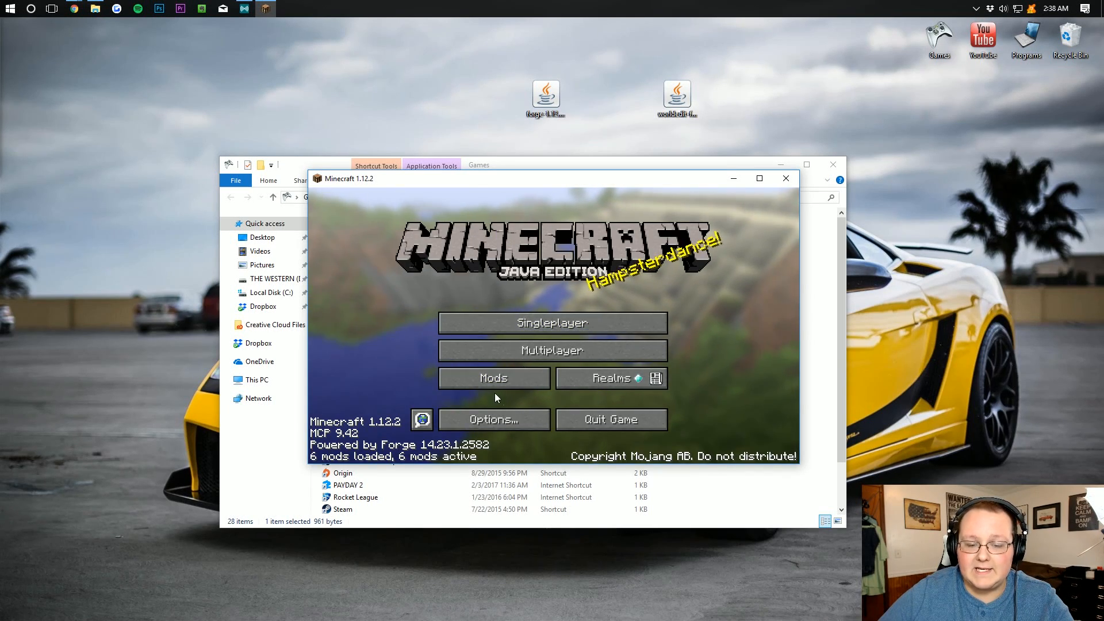
click(493, 379)
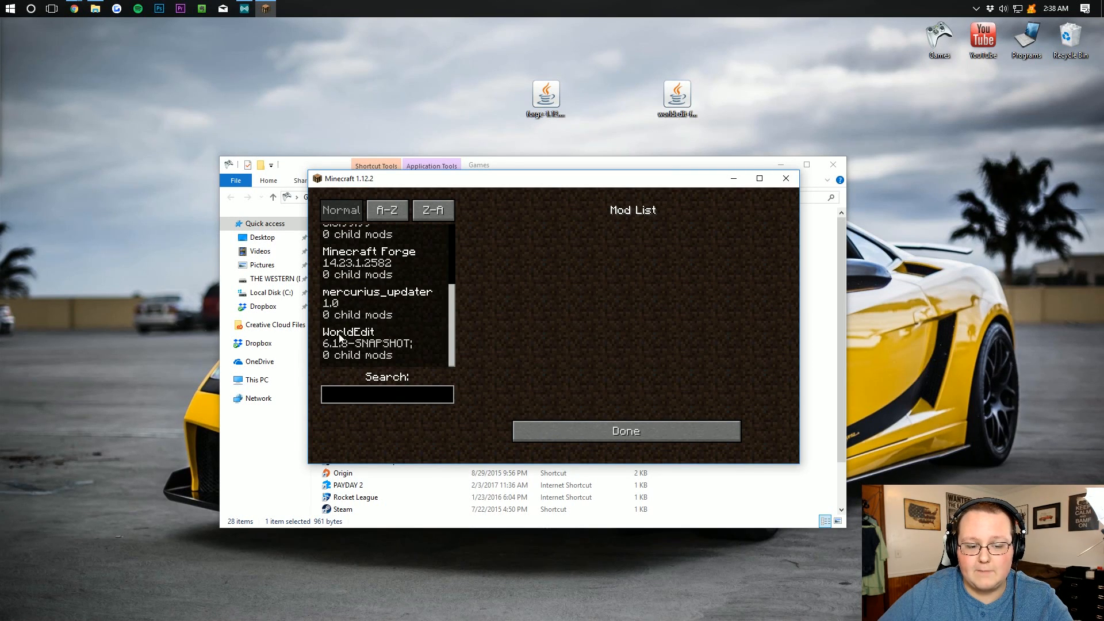
click(347, 340)
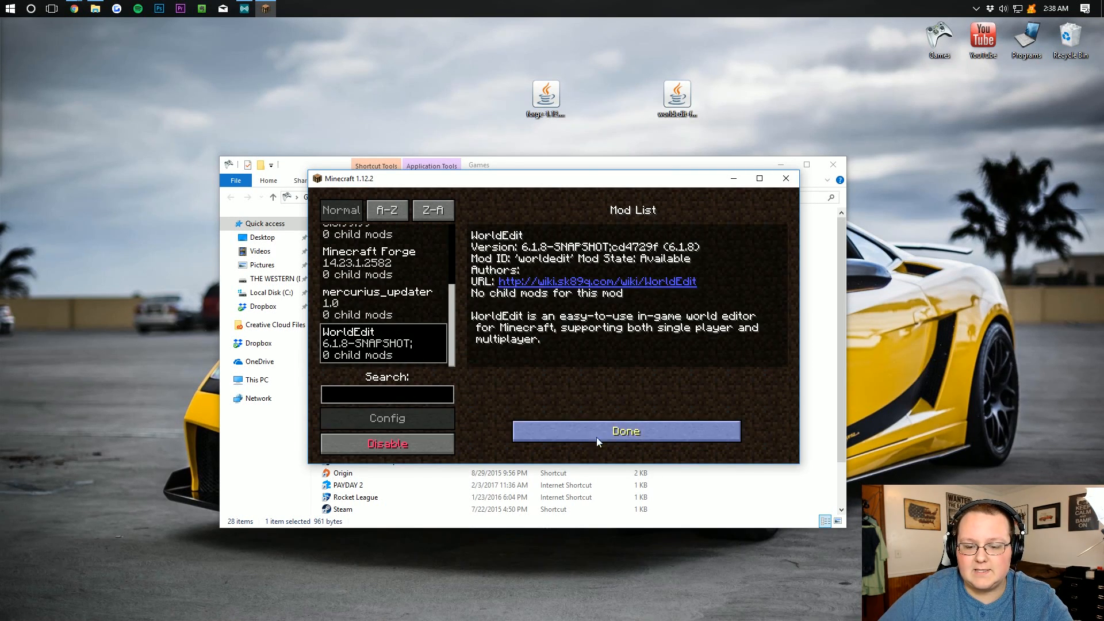
click(626, 431)
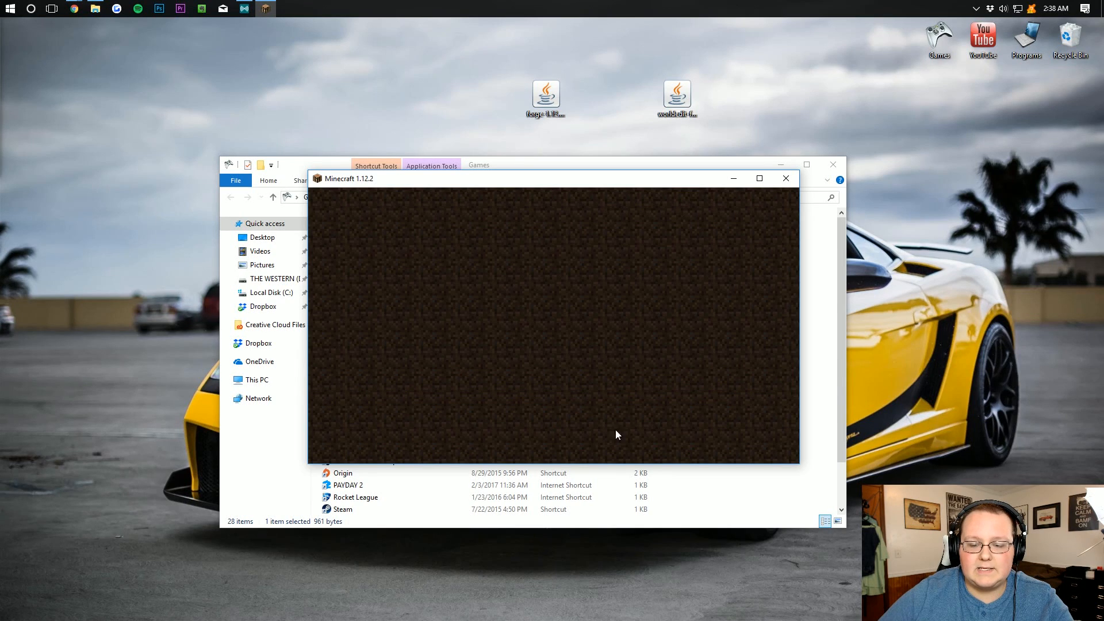